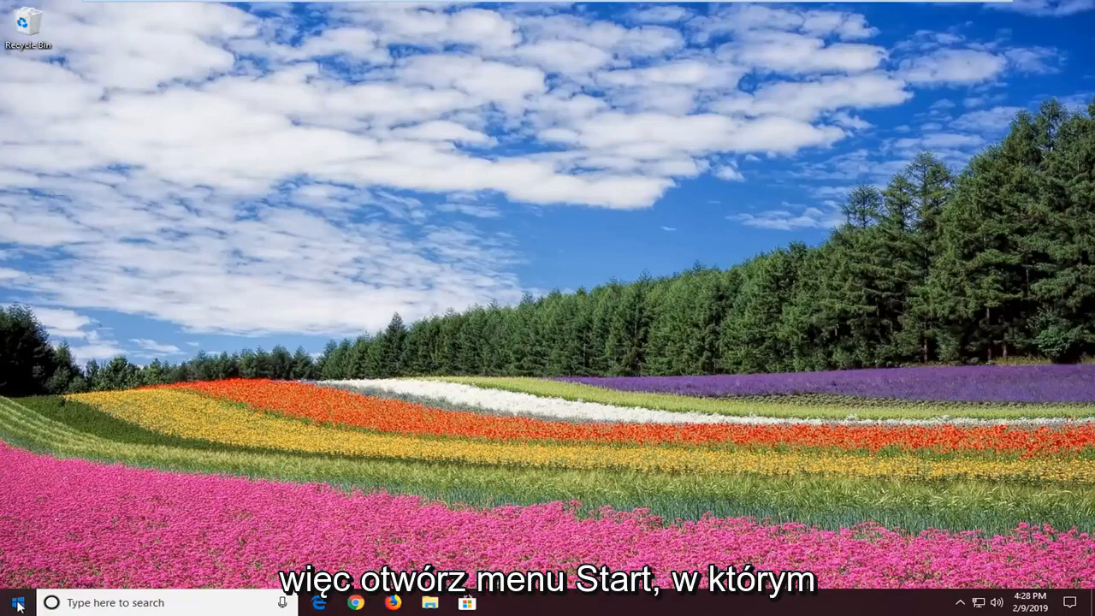
Search the Start menu for 'edit group policy' and launch the Group Policy editor.
{"action": "left_click", "coordinate": [17, 602]}
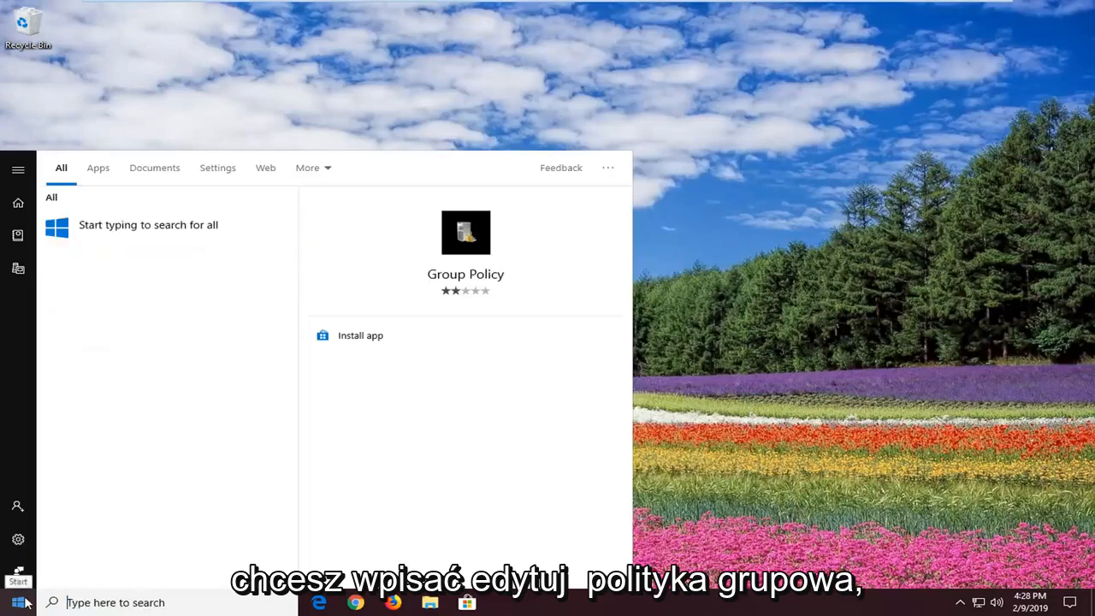
{"action": "type", "text": "edit"}
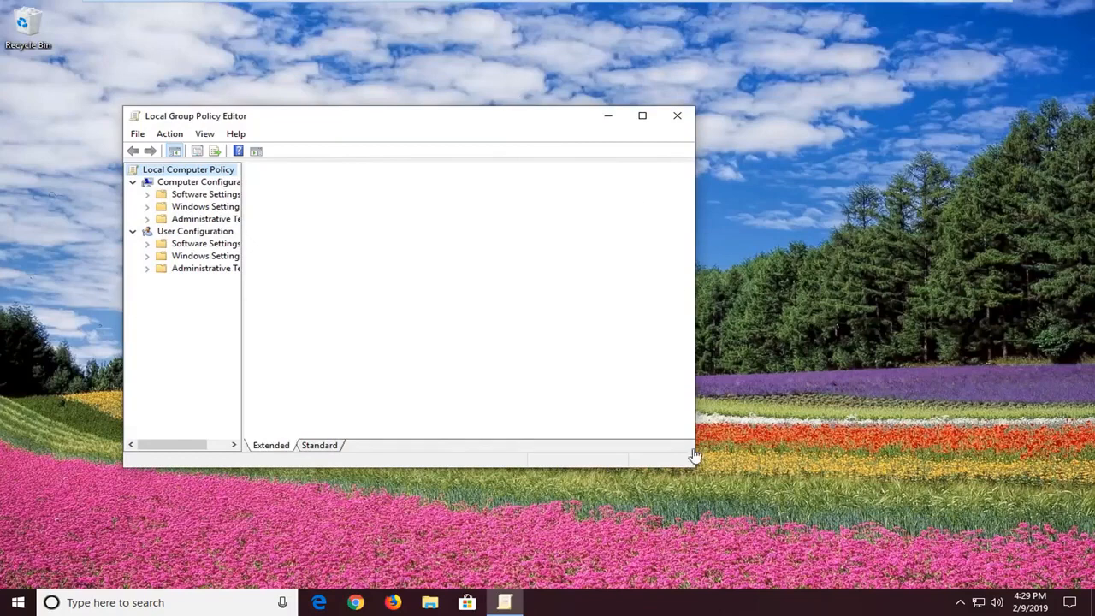
{"action": "mouse_move", "coordinate": [693, 465]}
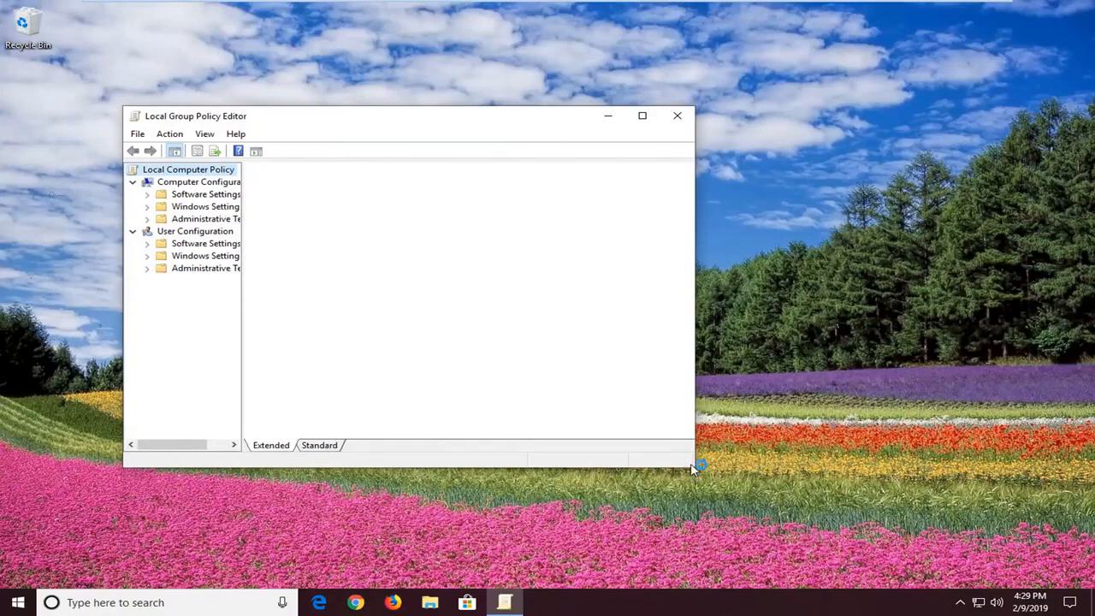
{"action": "mouse_move", "coordinate": [698, 468]}
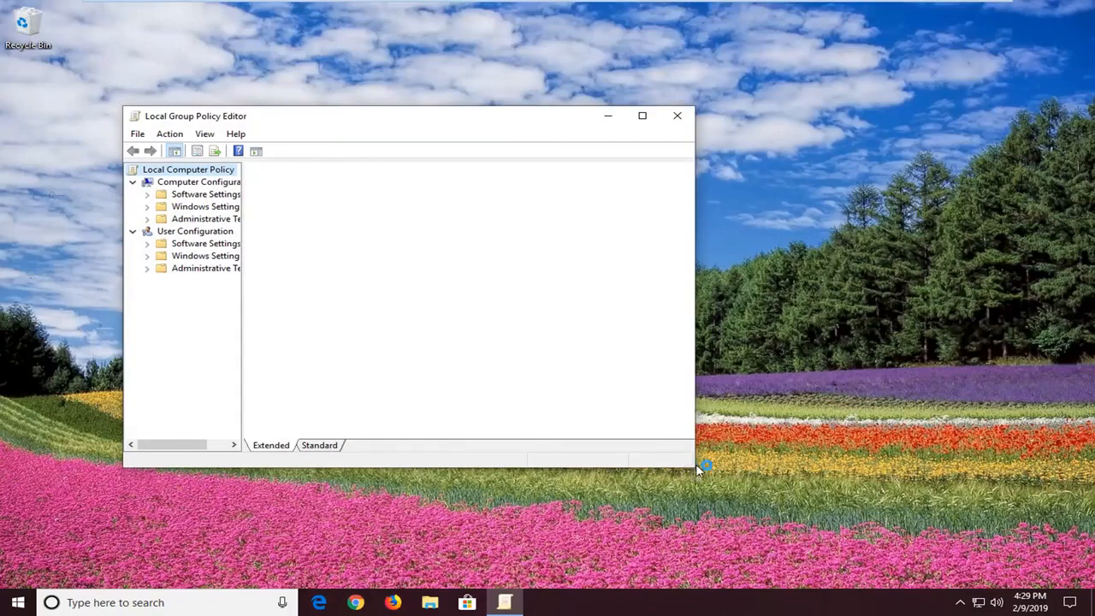
{"action": "mouse_move", "coordinate": [694, 468]}
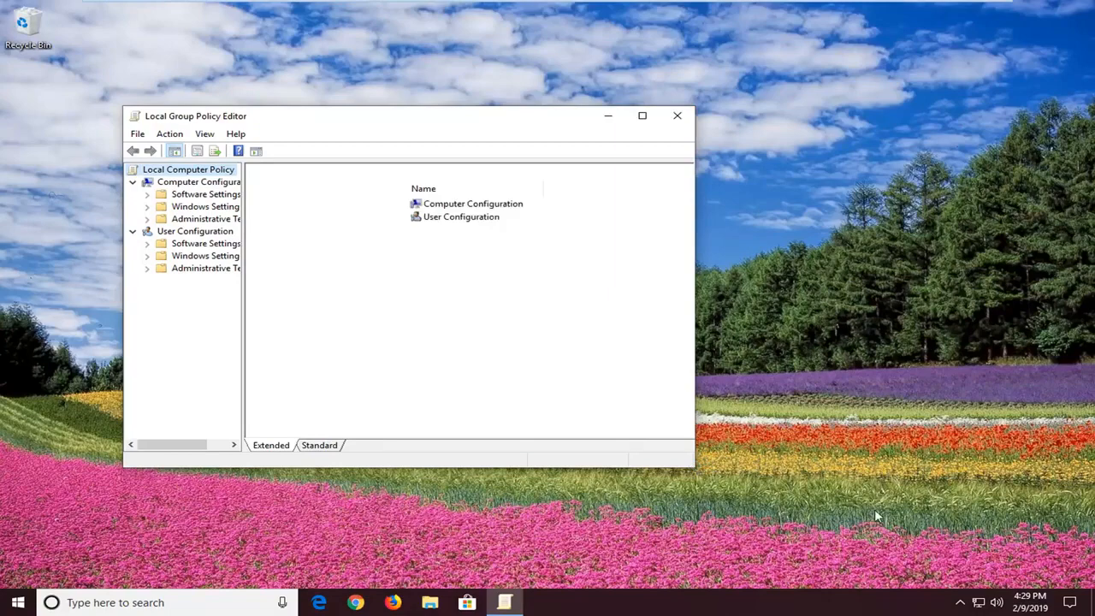
Select Local Computer Policy to show Computer Configuration and User Configuration.
{"action": "left_click", "coordinate": [188, 169]}
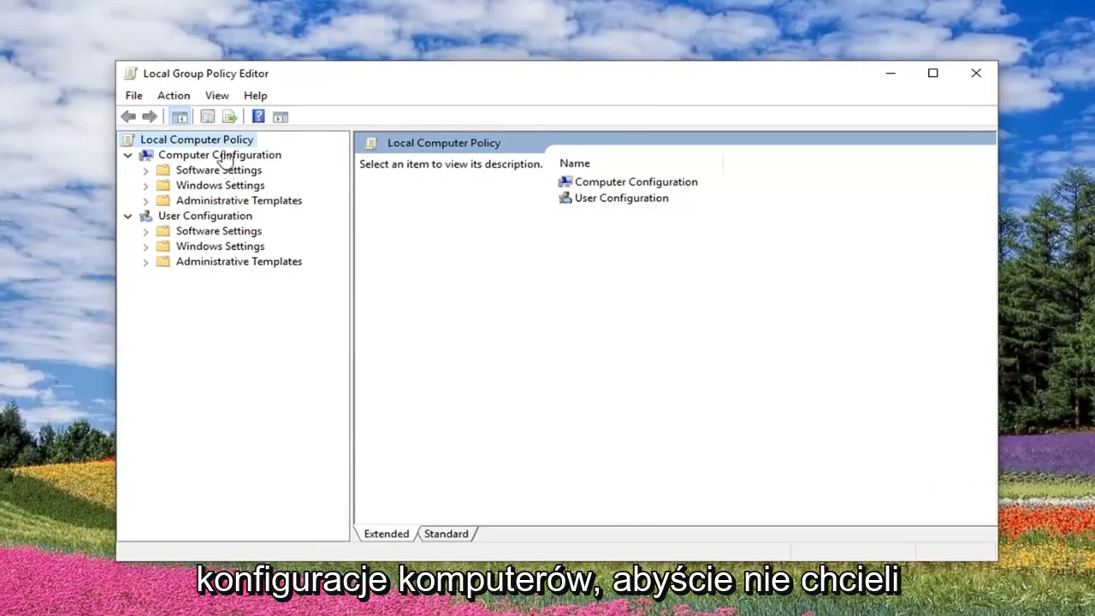
Collapse User Configuration and expand Computer Configuration's Administrative Templates to Windows Components.
{"action": "left_click", "coordinate": [219, 154]}
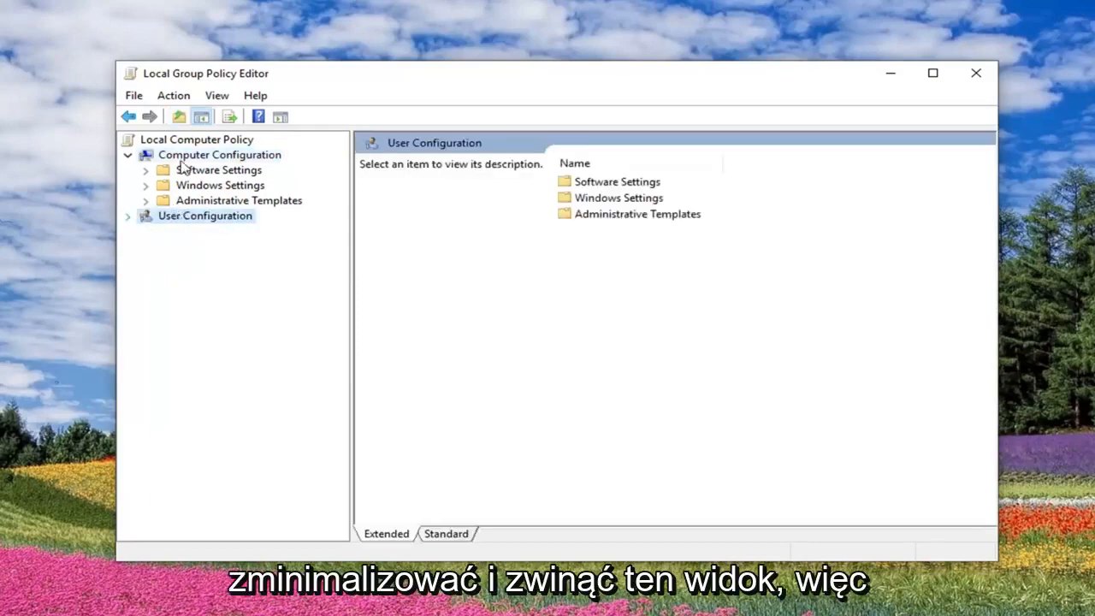
{"action": "left_click", "coordinate": [219, 154]}
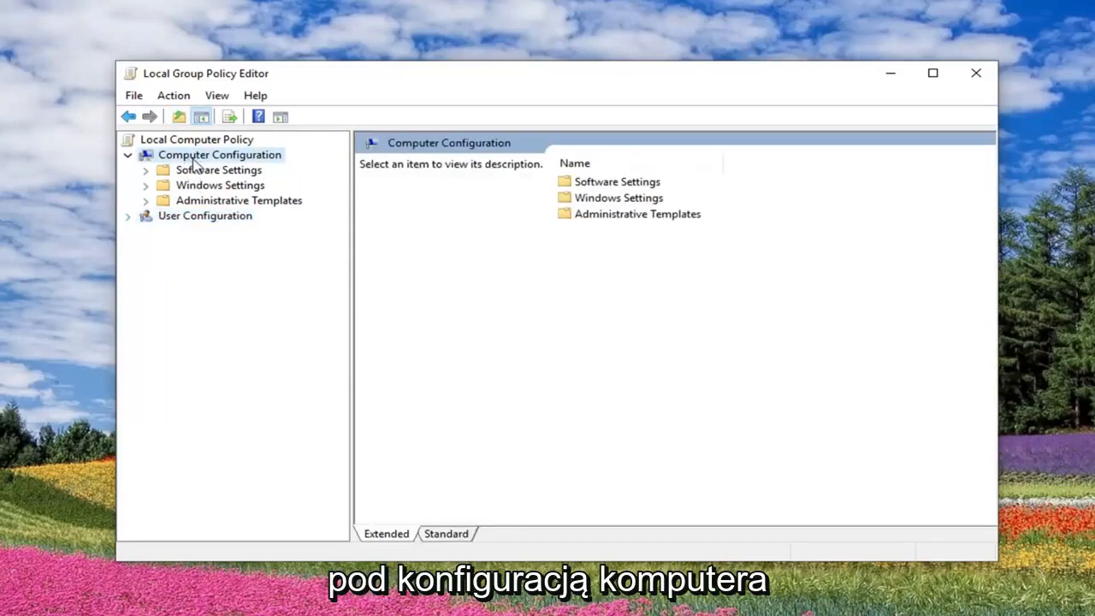
{"action": "left_click", "coordinate": [238, 200]}
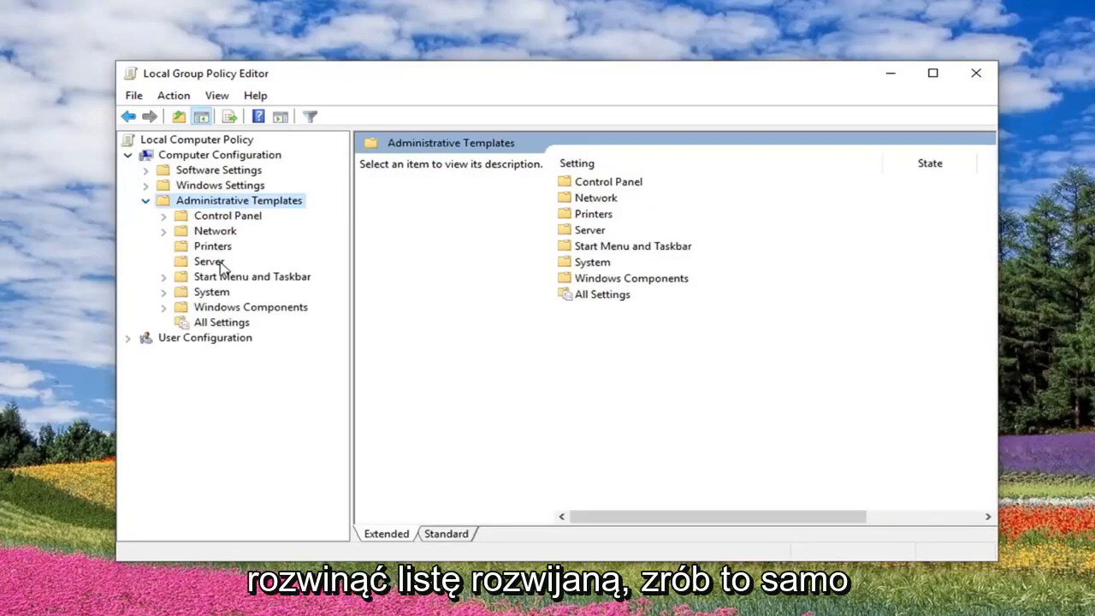
{"action": "mouse_move", "coordinate": [238, 284]}
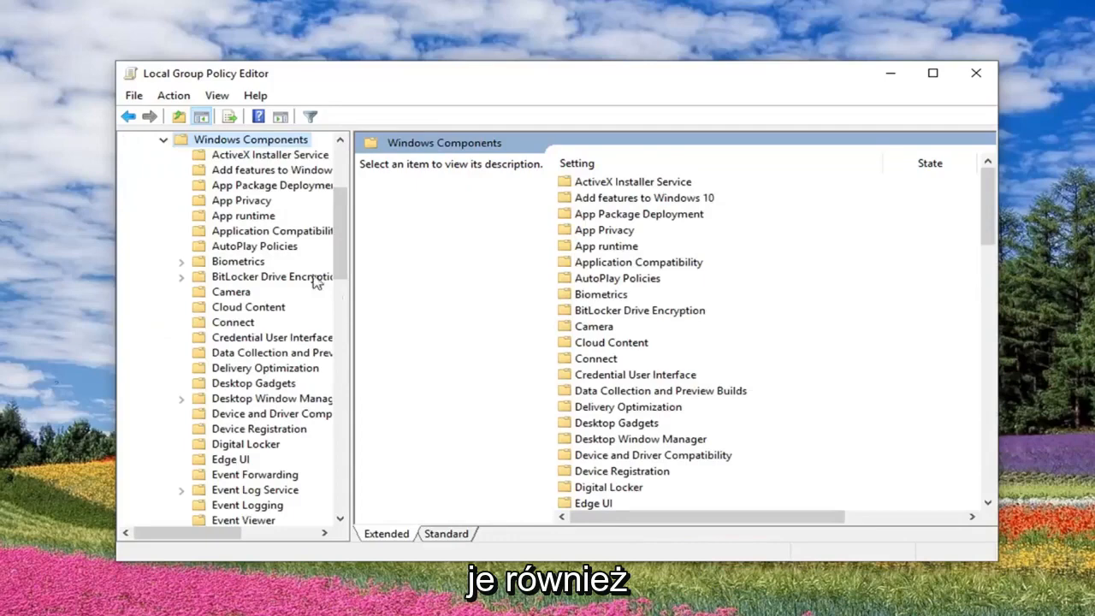
{"action": "mouse_move", "coordinate": [351, 297]}
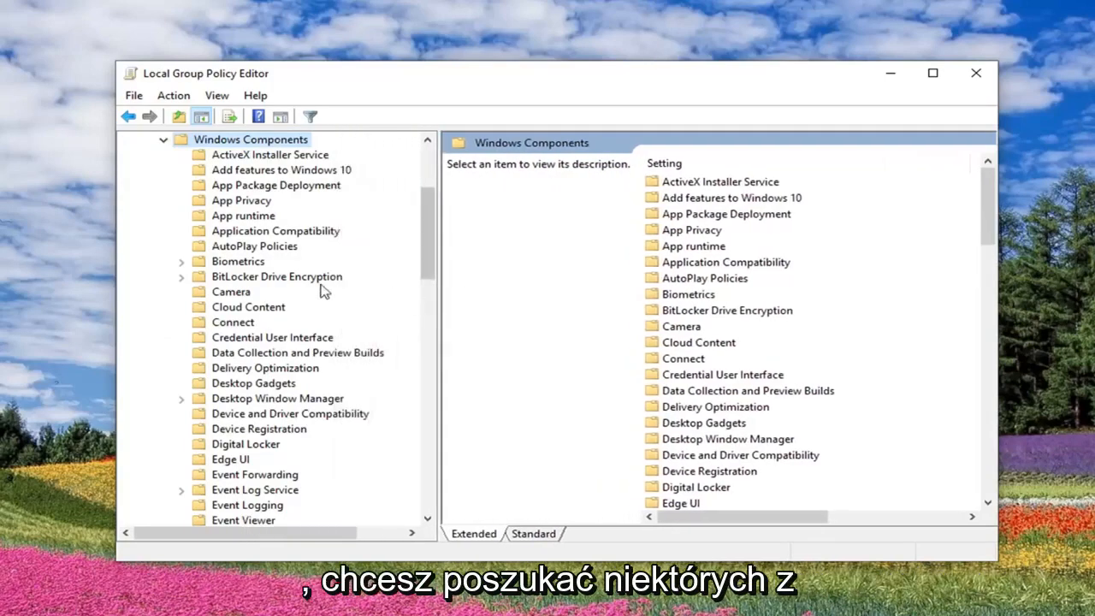
{"action": "mouse_move", "coordinate": [237, 287]}
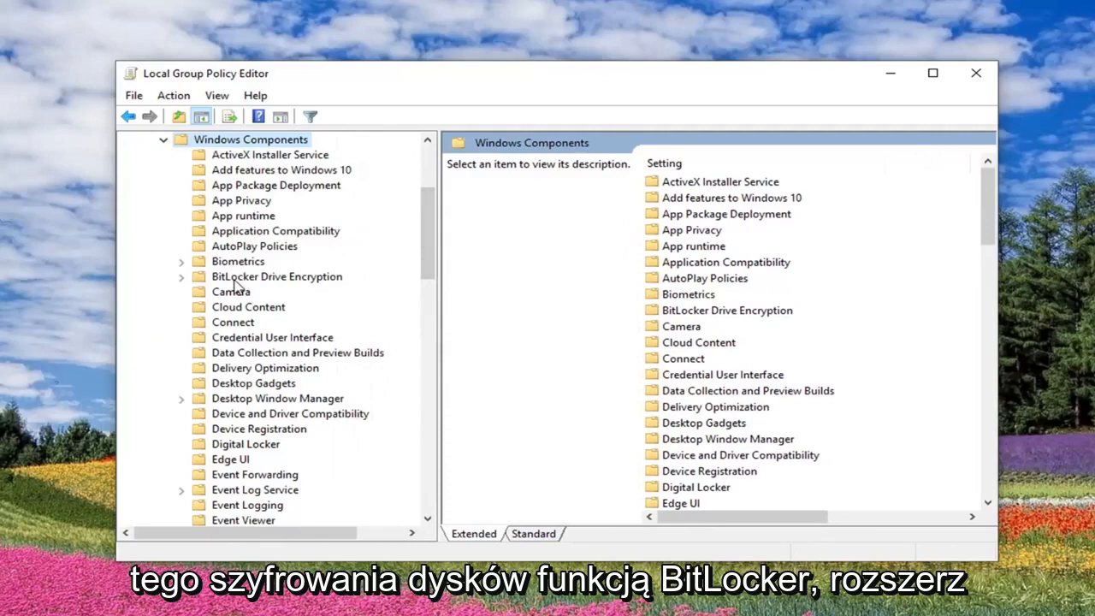
Browse BitLocker Drive Encryption > Operating System Drives and select 'Require additional authentication at startup'.
{"action": "left_click", "coordinate": [181, 275]}
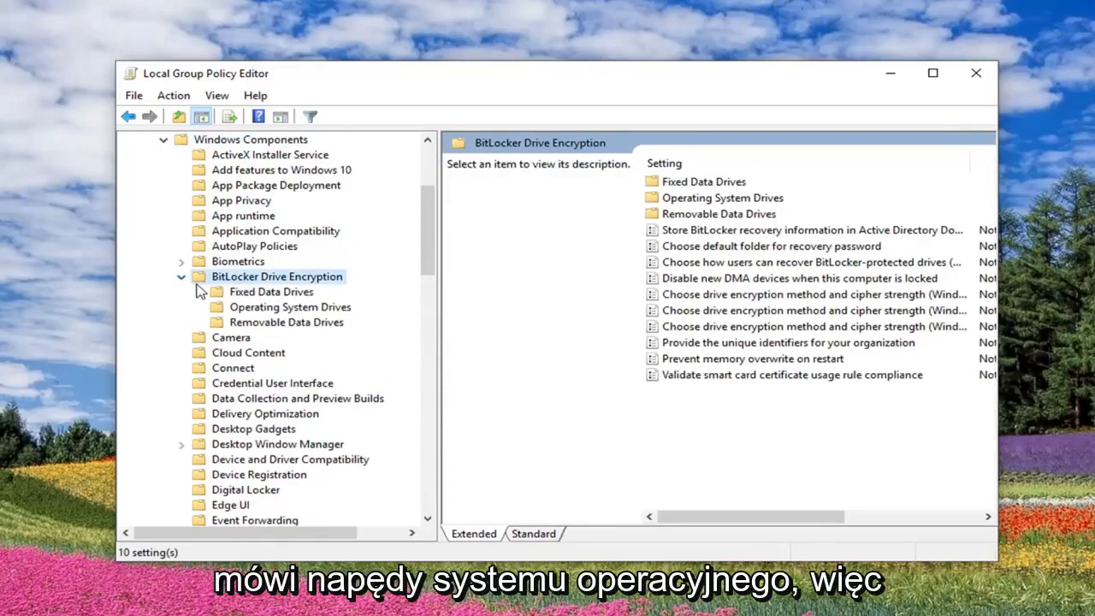
{"action": "left_click", "coordinate": [291, 306]}
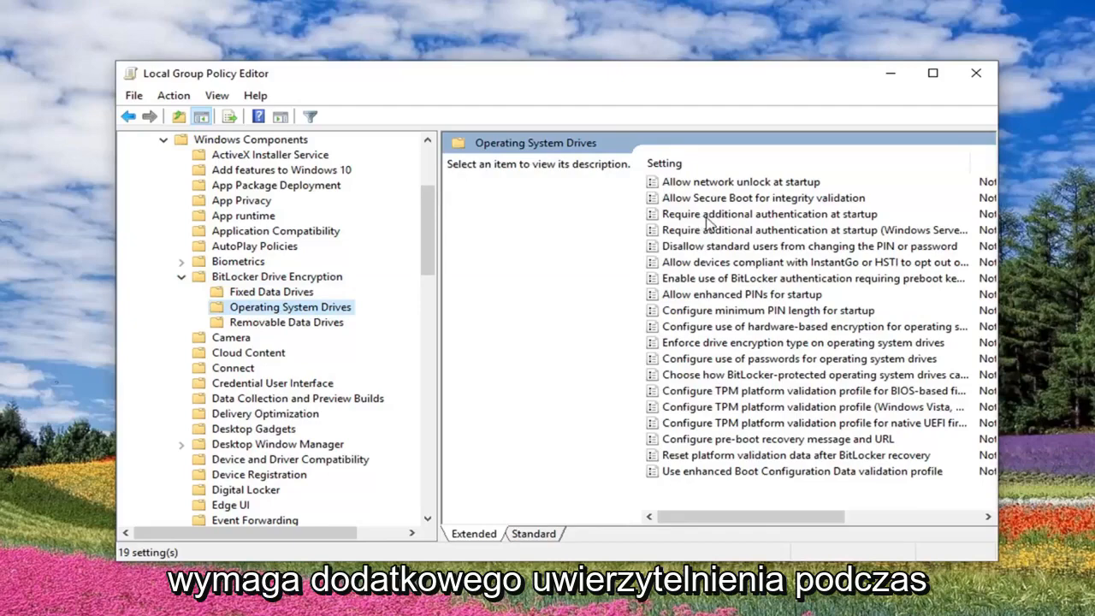
{"action": "left_click", "coordinate": [768, 214]}
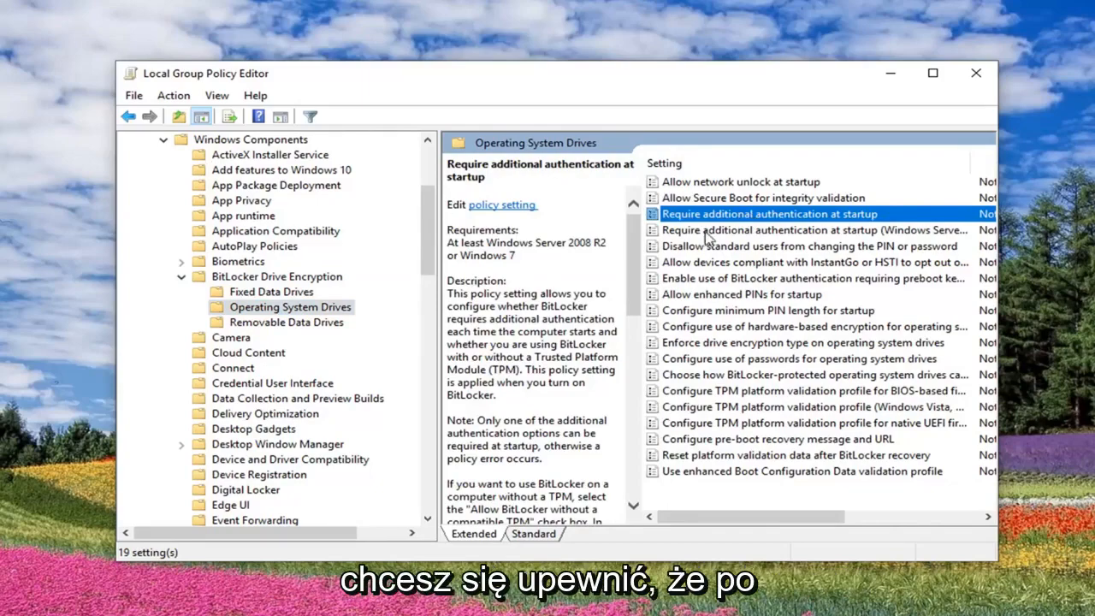
Enable the policy and disallow BitLocker without a compatible TPM.
{"action": "double_click", "coordinate": [768, 214]}
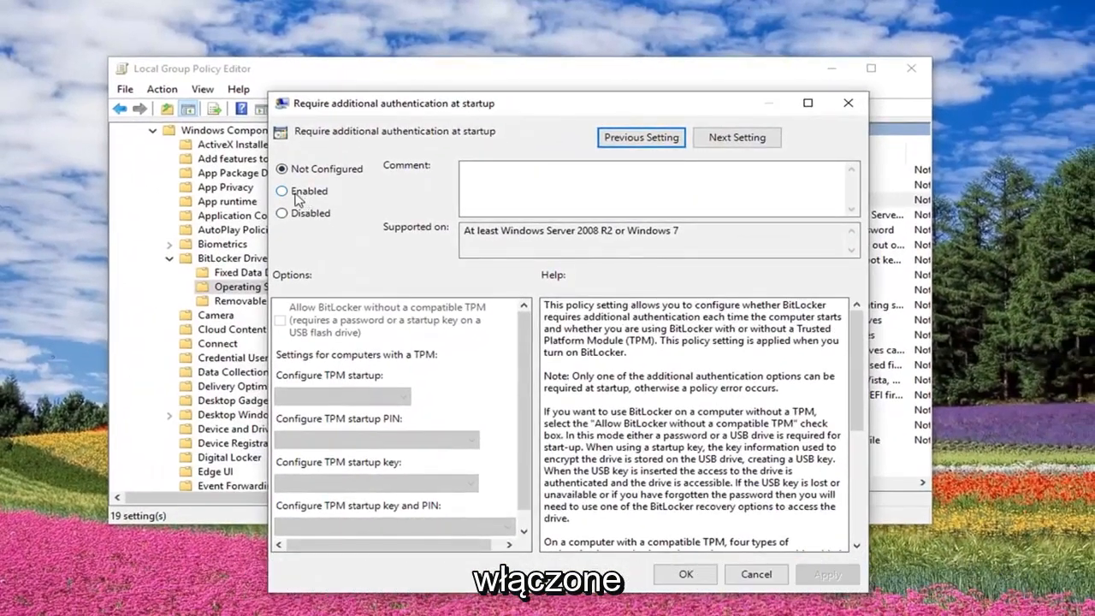
{"action": "left_click", "coordinate": [283, 192]}
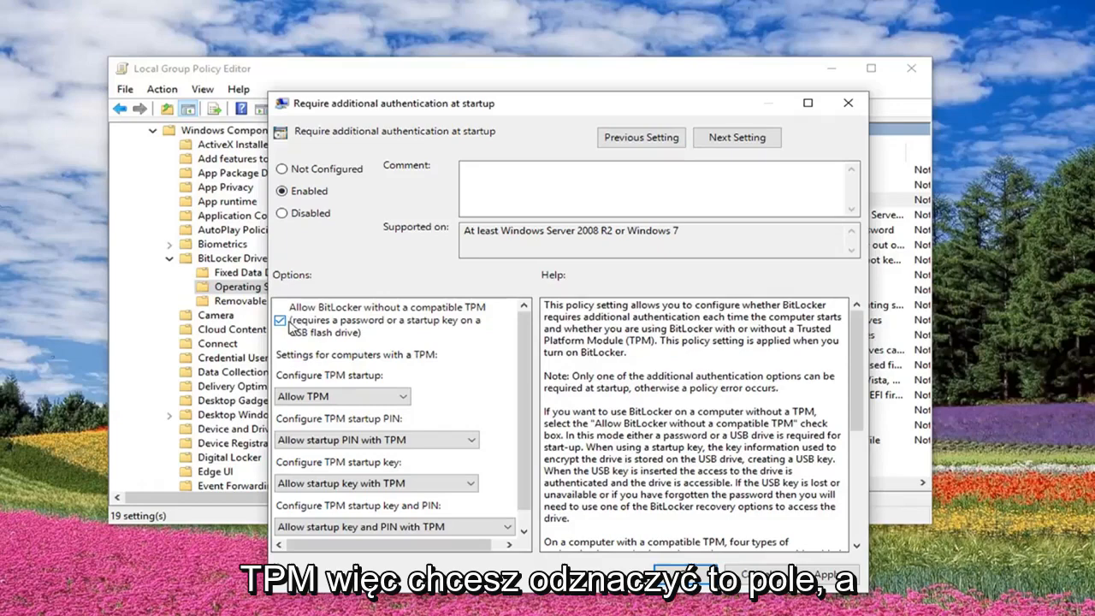
{"action": "left_click", "coordinate": [280, 320]}
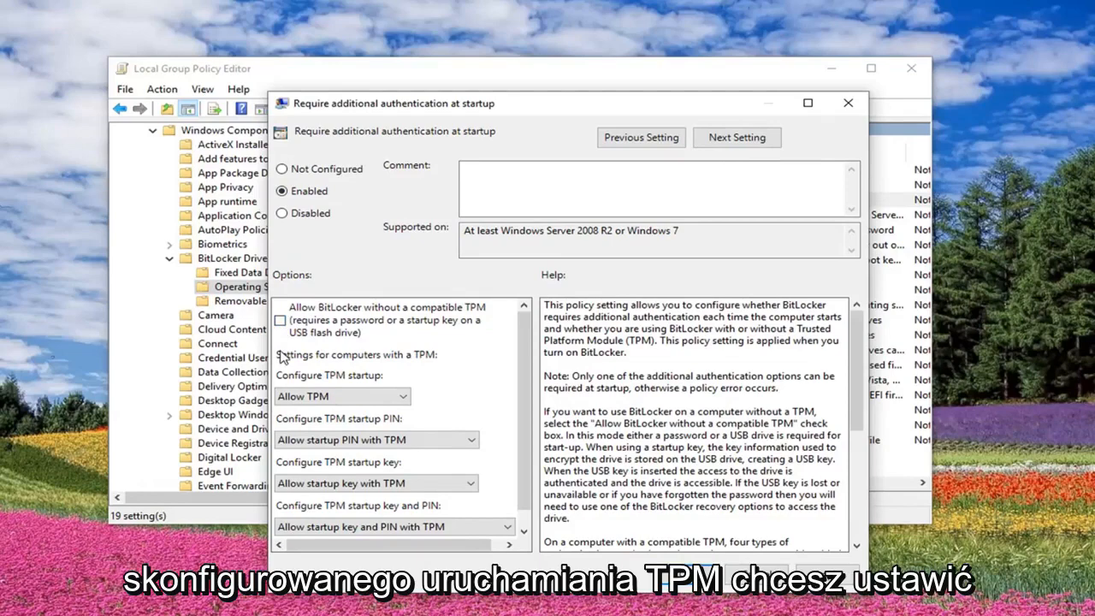
Set TPM startup PIN to 'Require startup PIN with TPM', keeping TPM and startup key on Allow.
{"action": "left_click", "coordinate": [340, 397]}
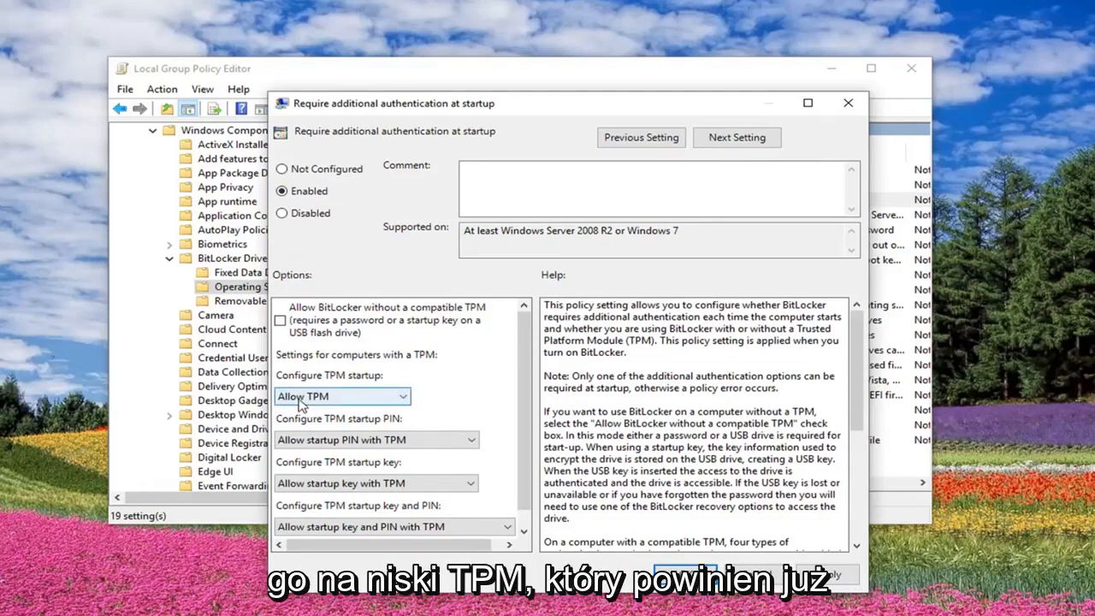
{"action": "mouse_move", "coordinate": [316, 421]}
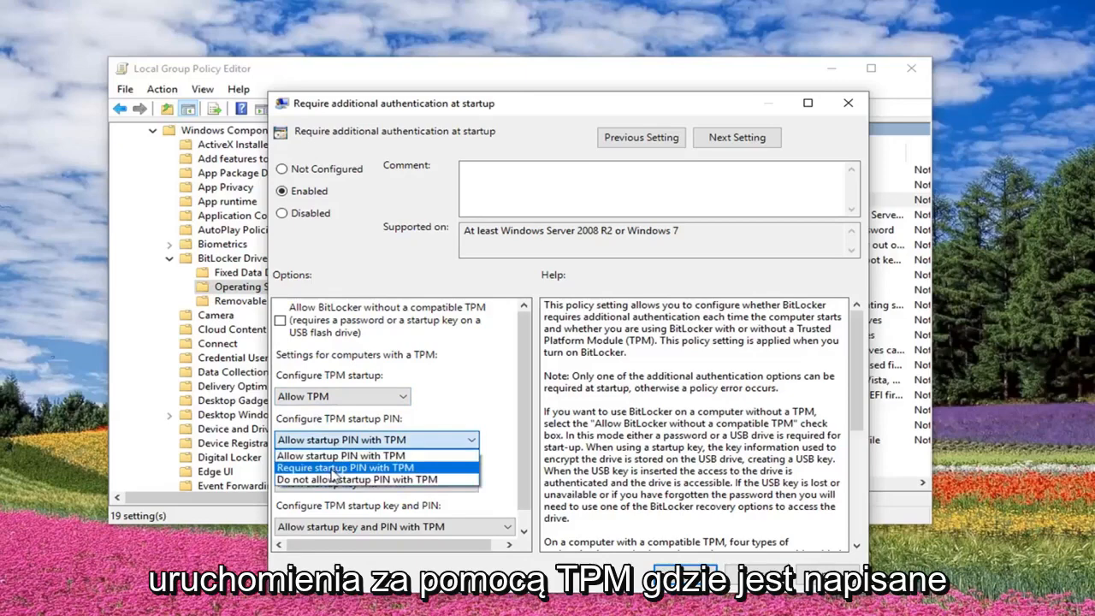
{"action": "left_click", "coordinate": [346, 467]}
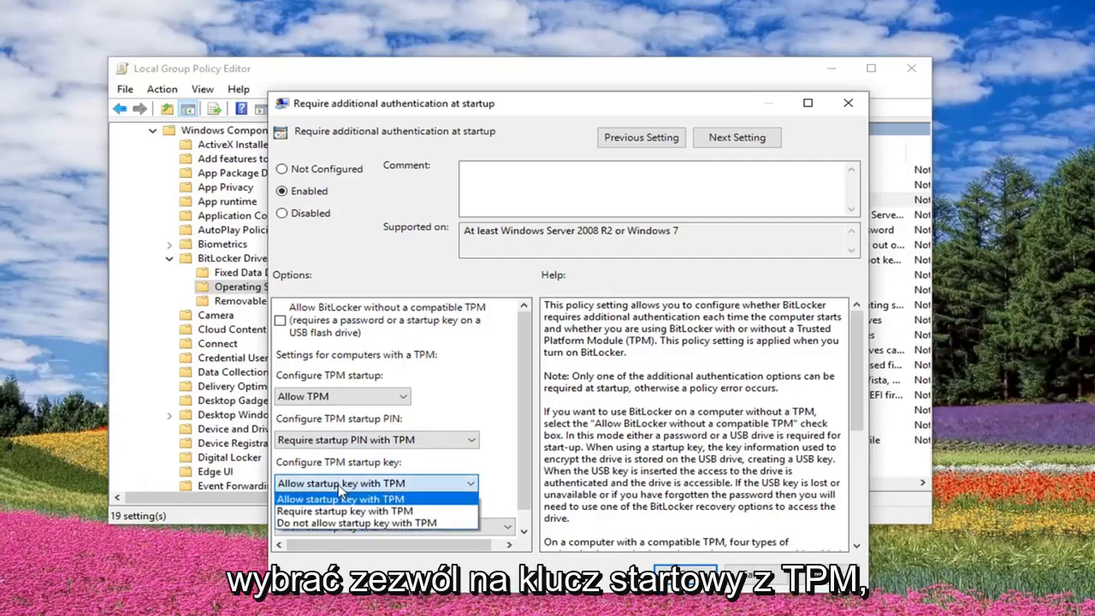
{"action": "left_click", "coordinate": [340, 500]}
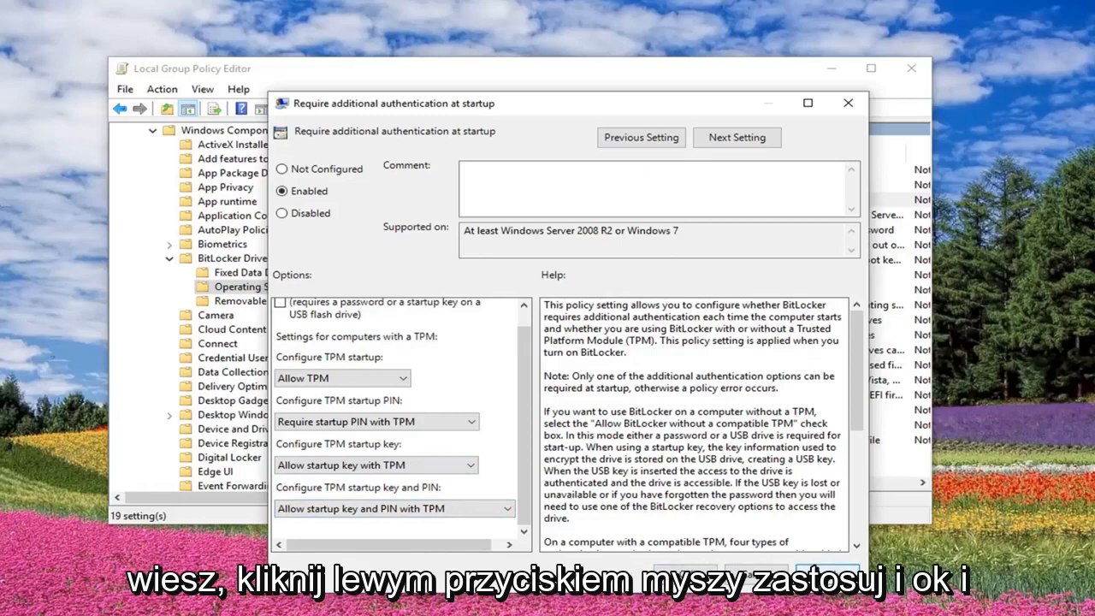
Apply the policy settings and close the Local Group Policy Editor.
{"action": "left_click", "coordinate": [848, 103]}
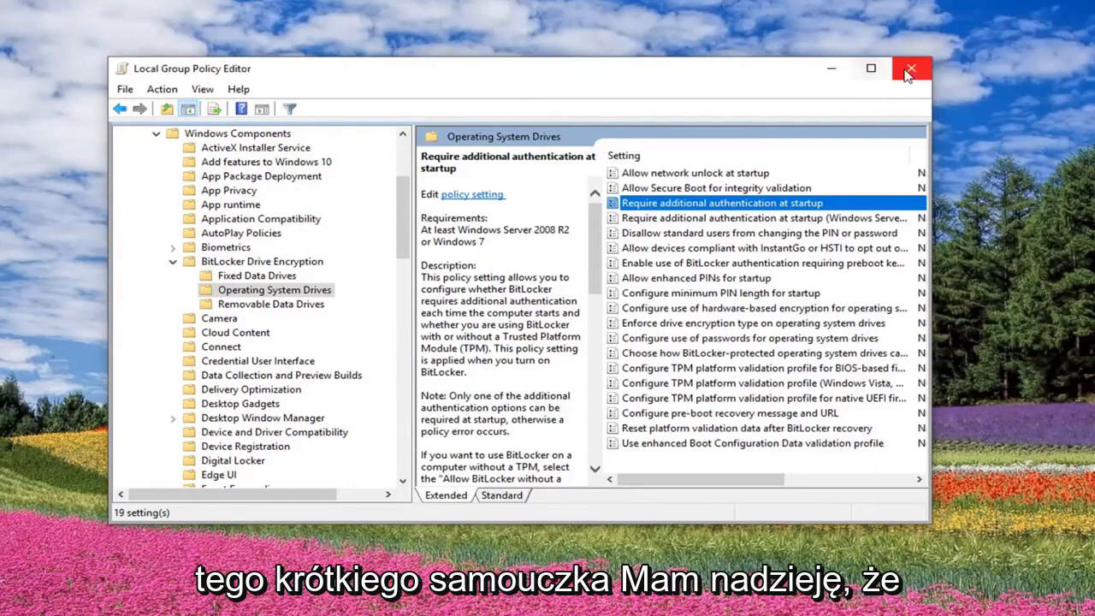
{"action": "left_click", "coordinate": [910, 68]}
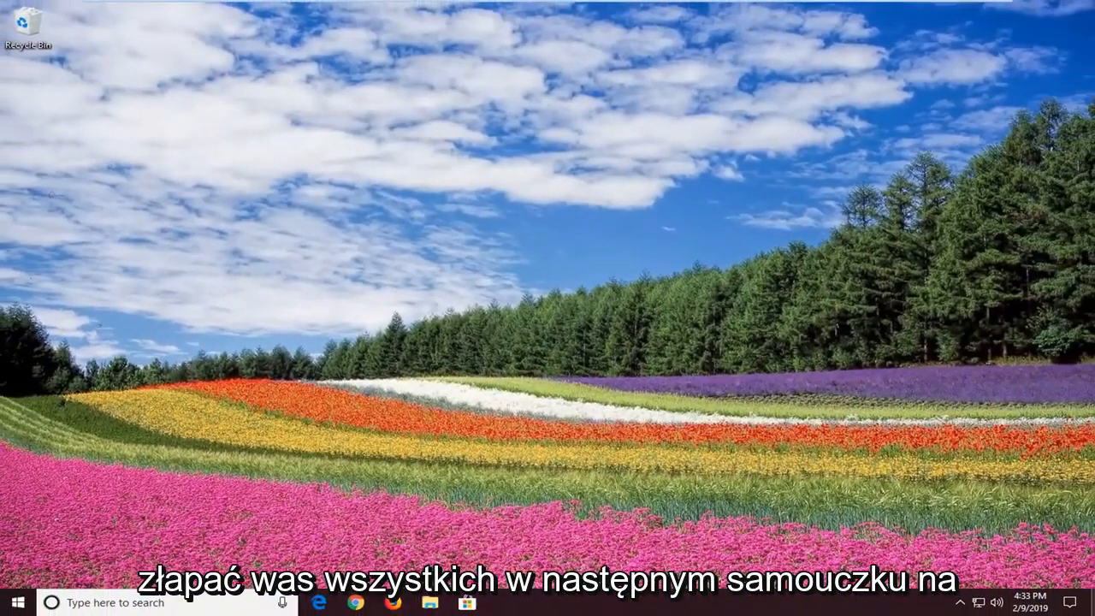